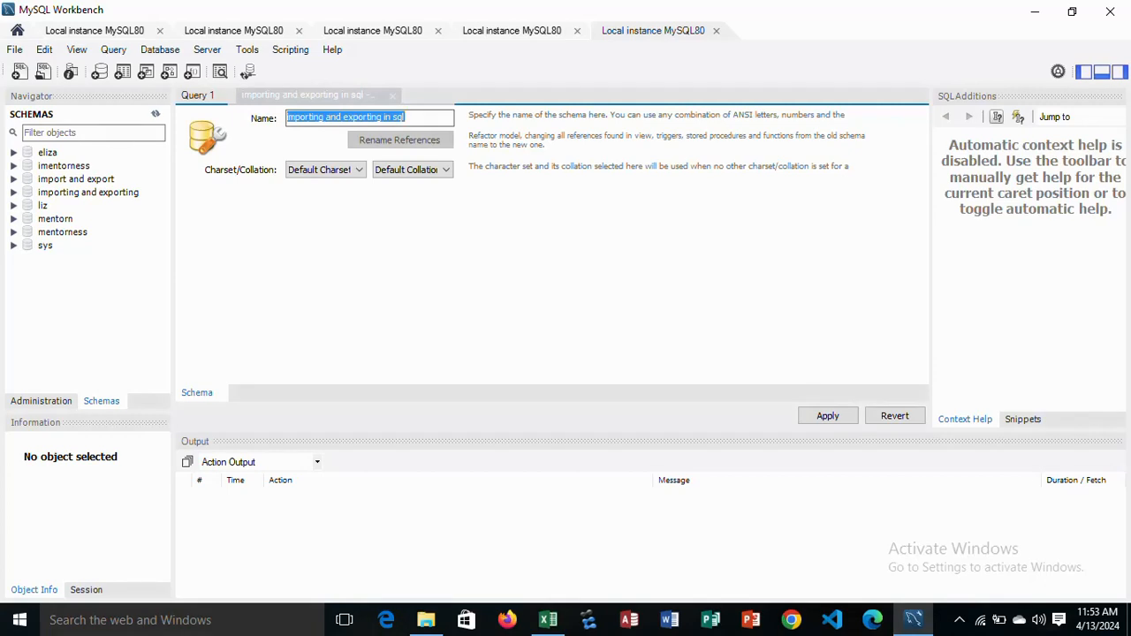
{"action": "mouse_move", "coordinate": [401, 287]}
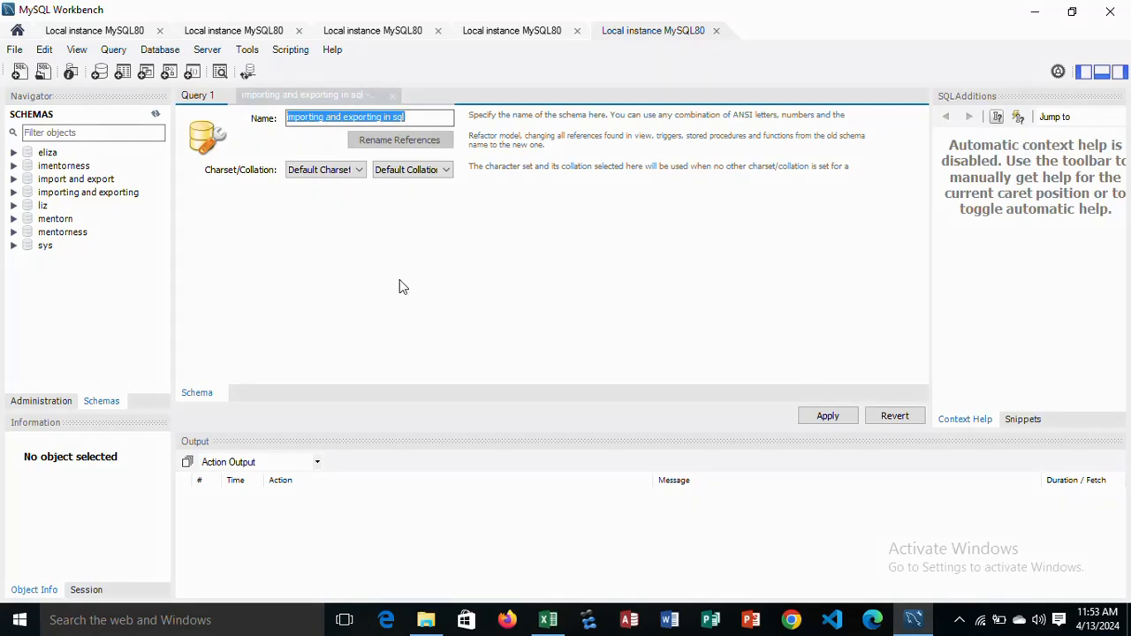
{"action": "mouse_move", "coordinate": [102, 84]}
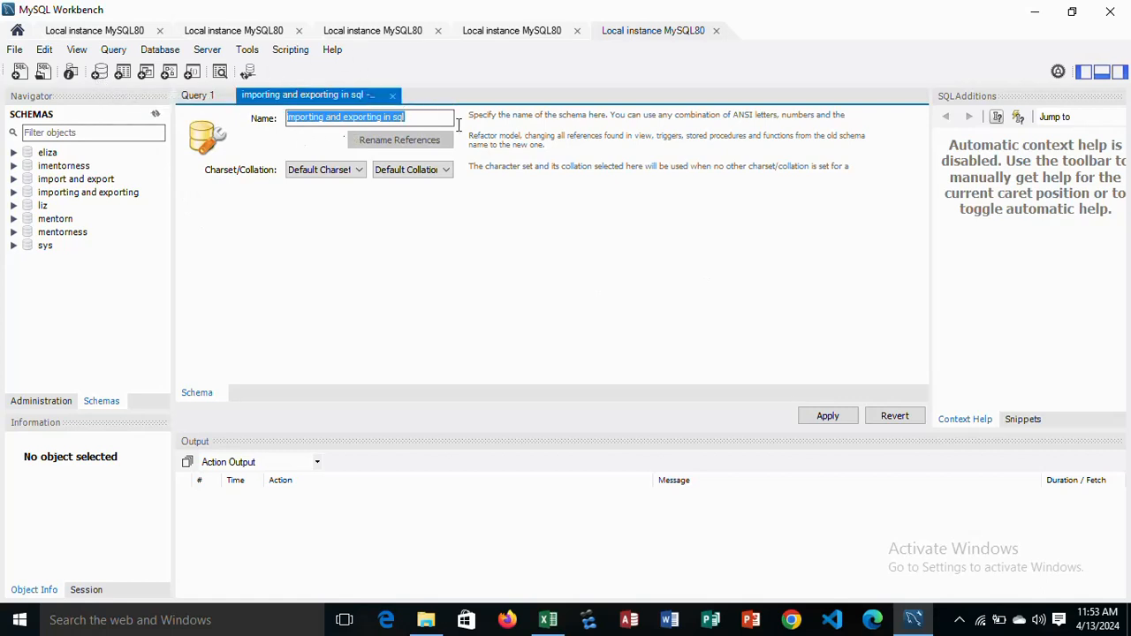
Apply the SQL script creating the 'importing and exporting in sql' schema.
{"action": "left_click", "coordinate": [827, 415]}
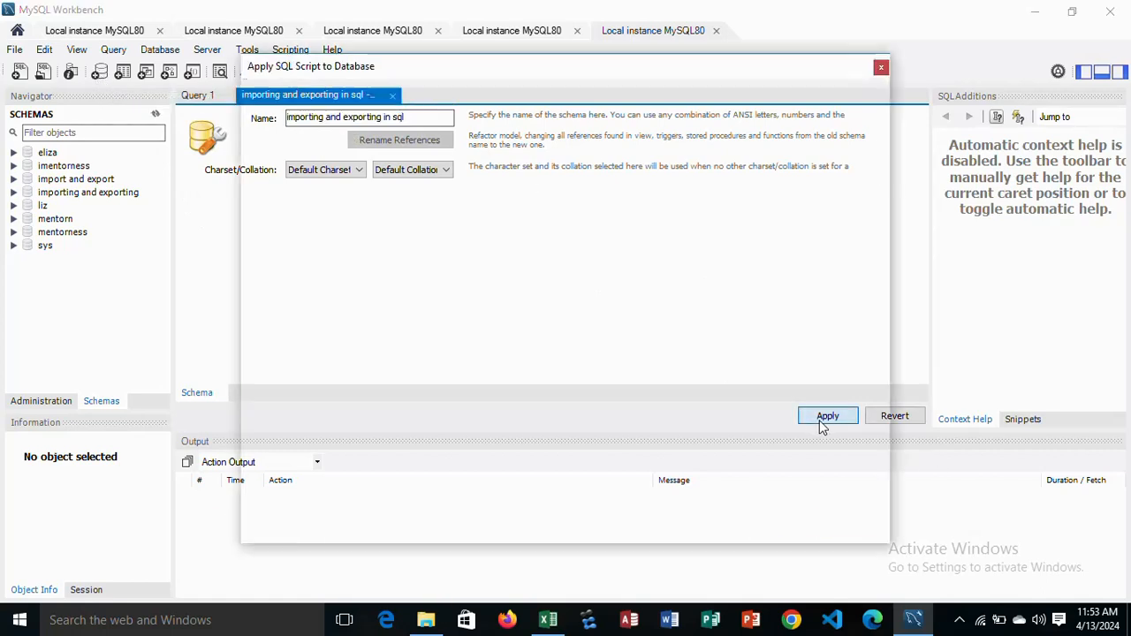
{"action": "left_click", "coordinate": [827, 415]}
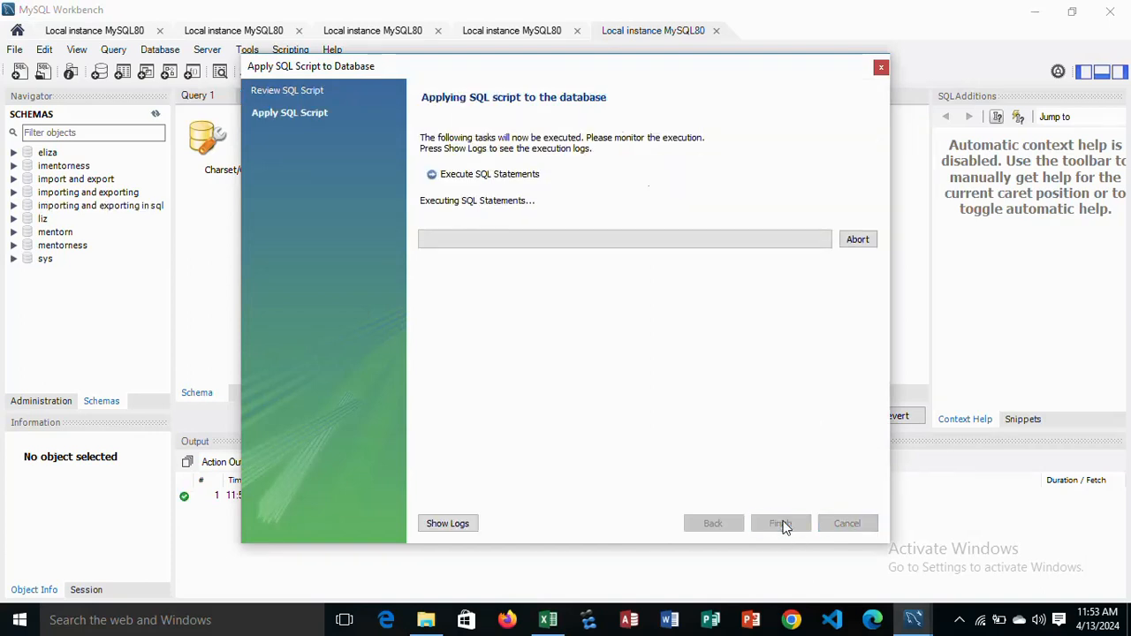
{"action": "left_click", "coordinate": [780, 523]}
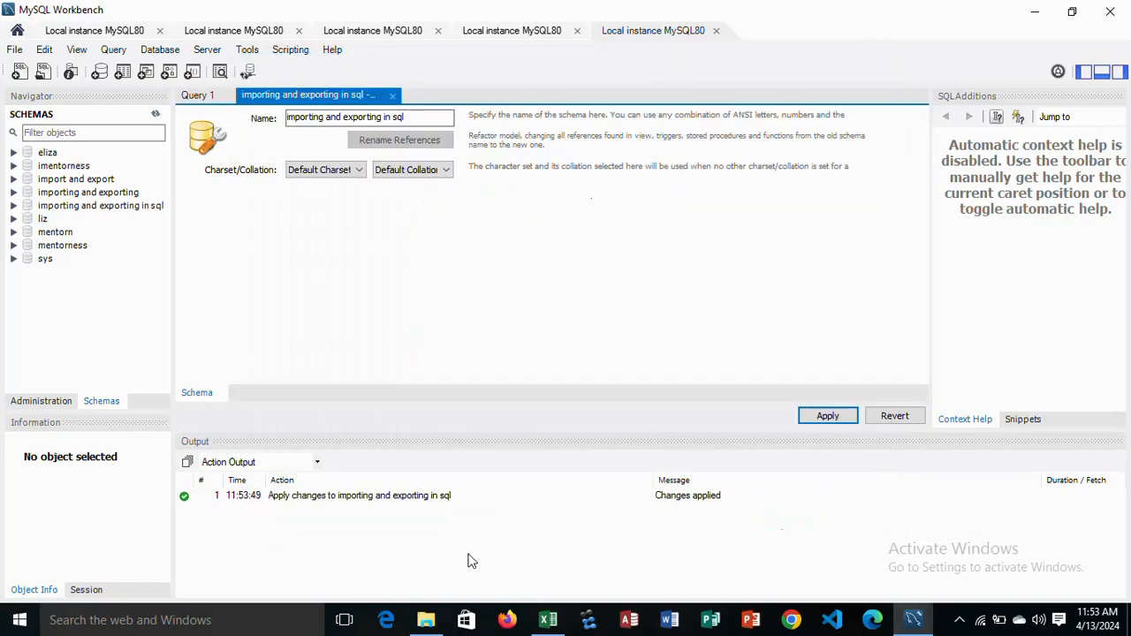
{"action": "mouse_move", "coordinate": [144, 383]}
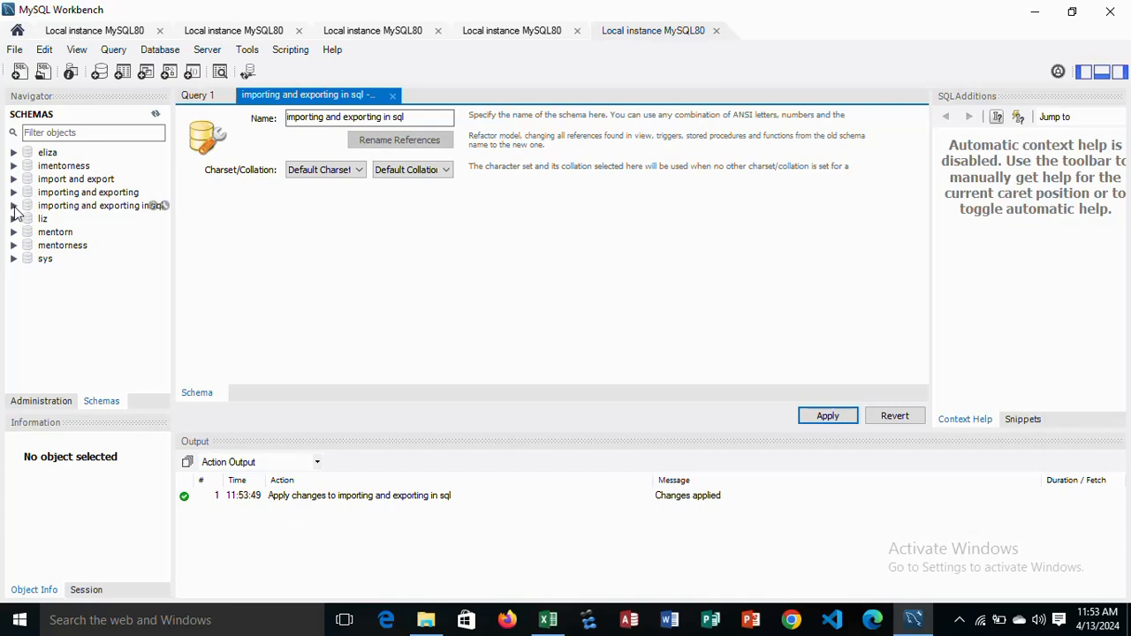
Import diabetes_dataset.csv via the Table Data Import Wizard, accepting detected columns.
{"action": "left_click", "coordinate": [14, 205]}
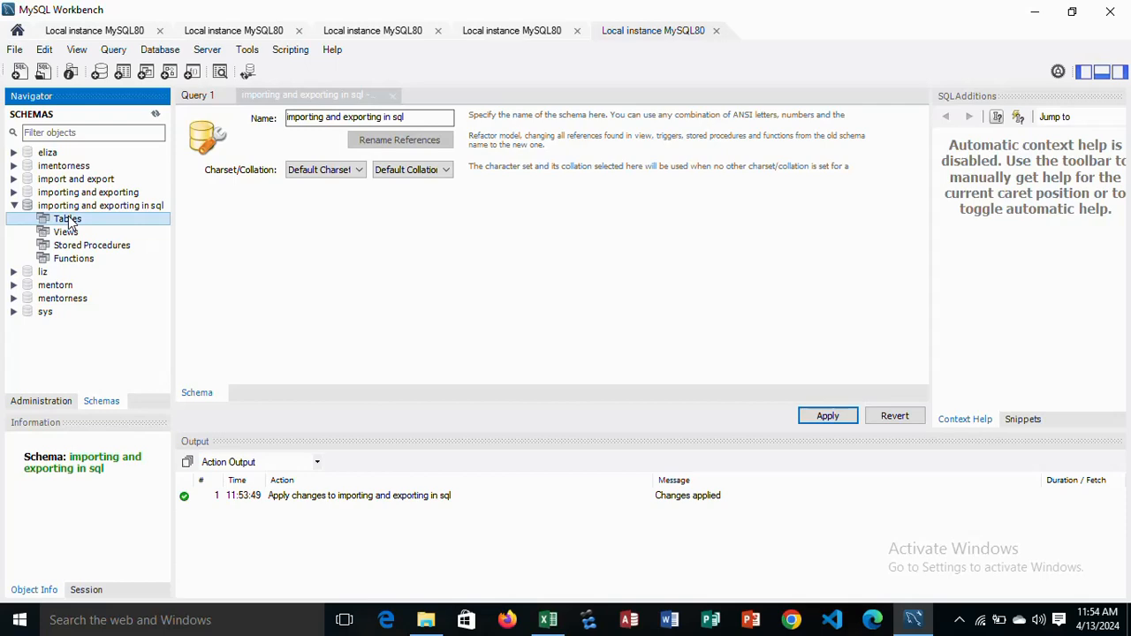
{"action": "right_click", "coordinate": [68, 218]}
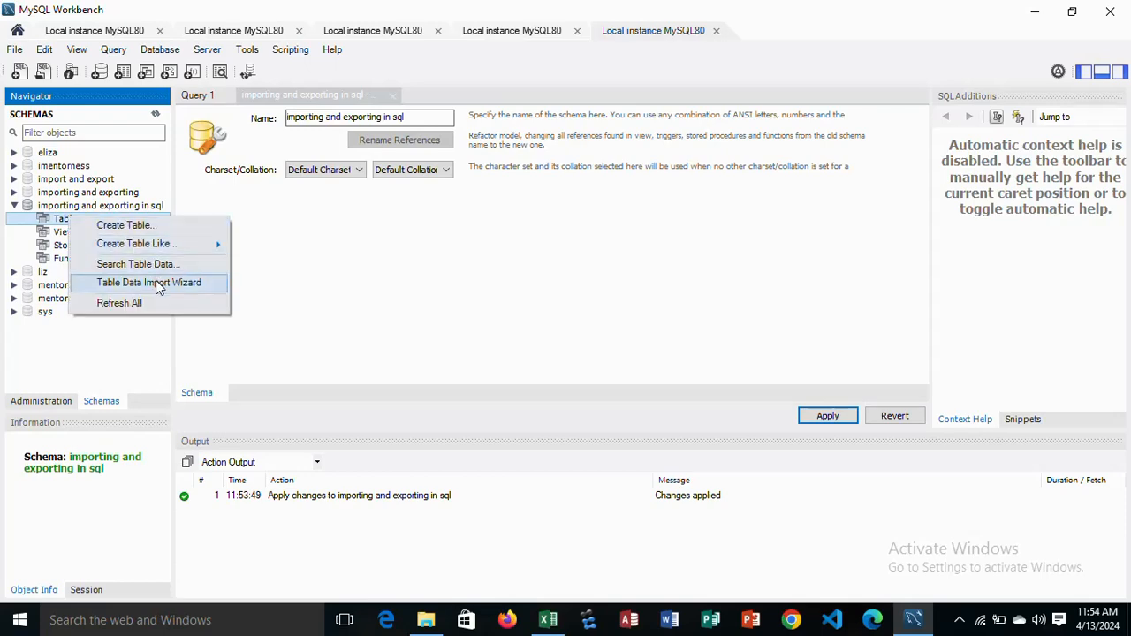
{"action": "left_click", "coordinate": [148, 282]}
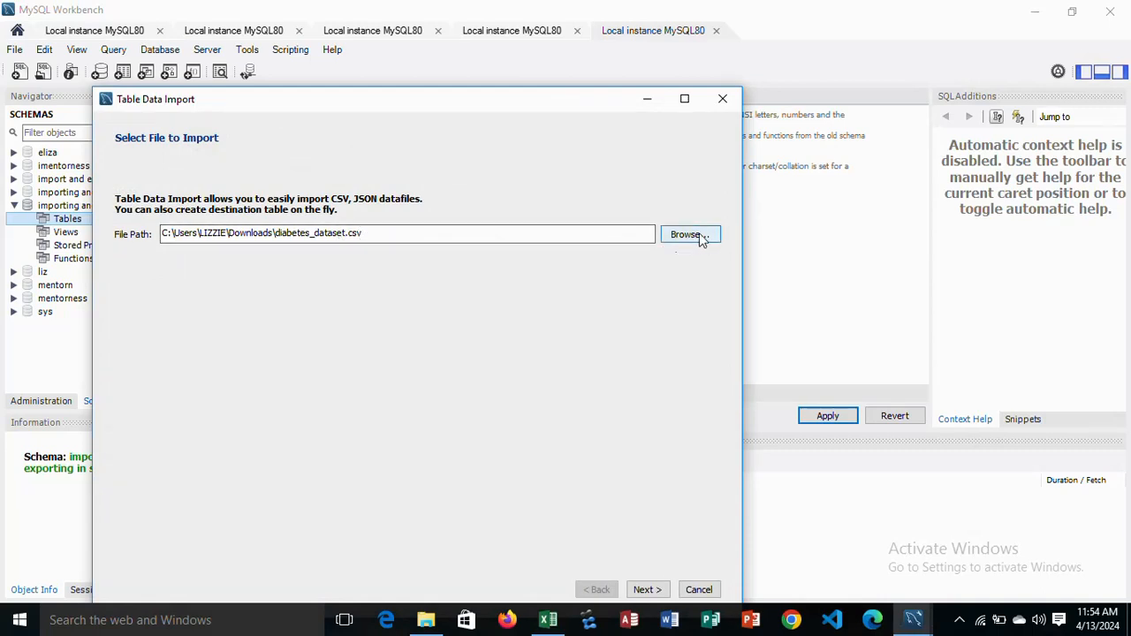
{"action": "left_click", "coordinate": [647, 590]}
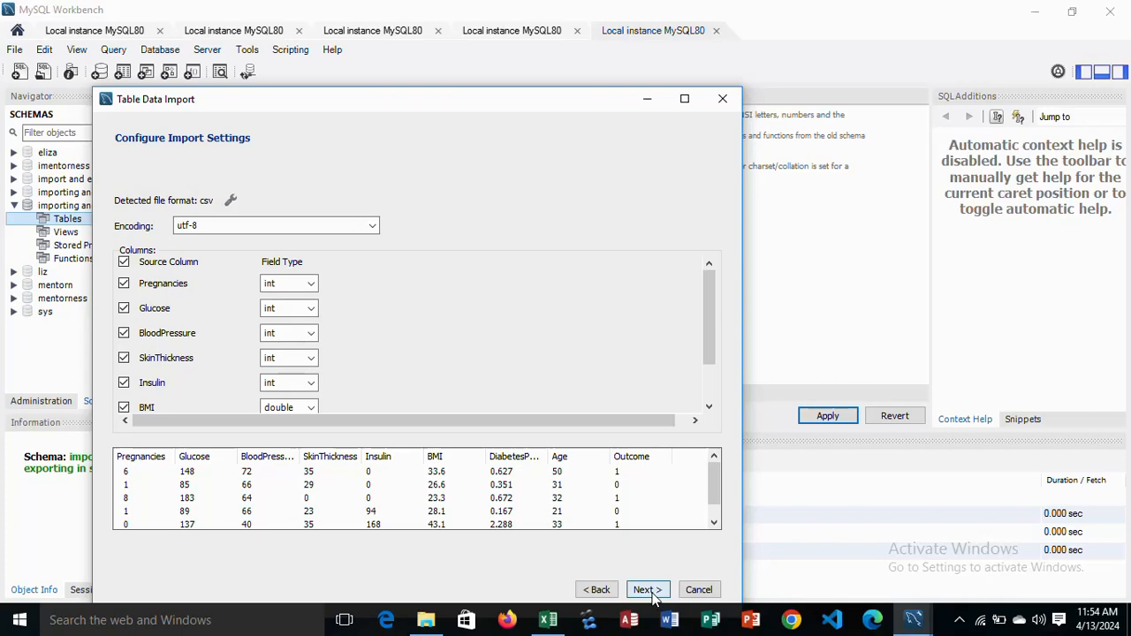
{"action": "left_click", "coordinate": [647, 590]}
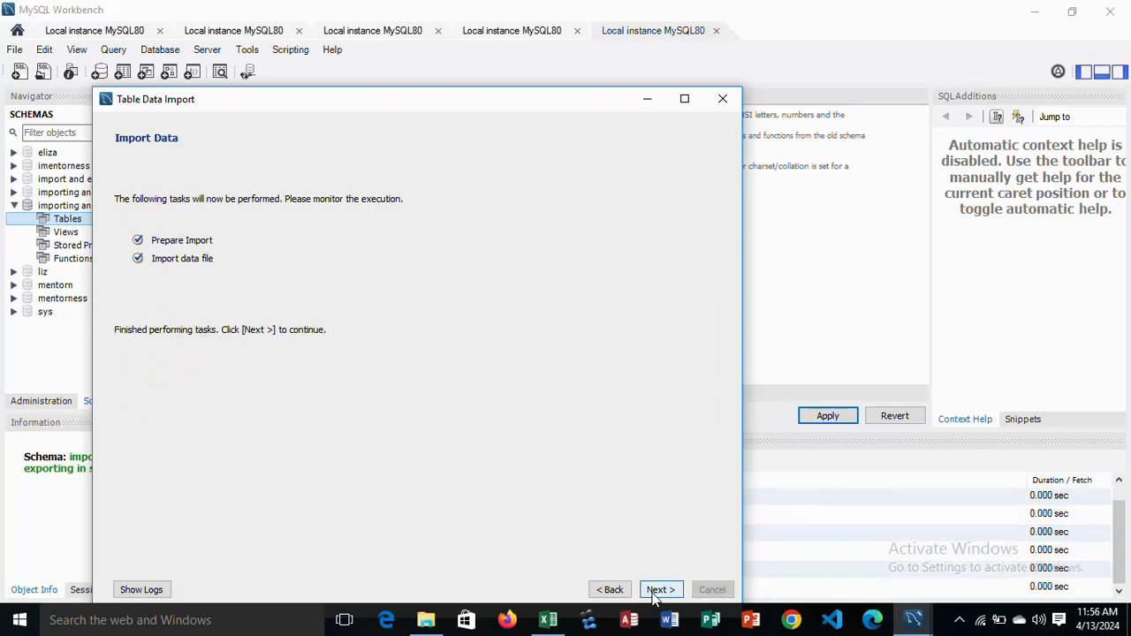
{"action": "left_click", "coordinate": [660, 589]}
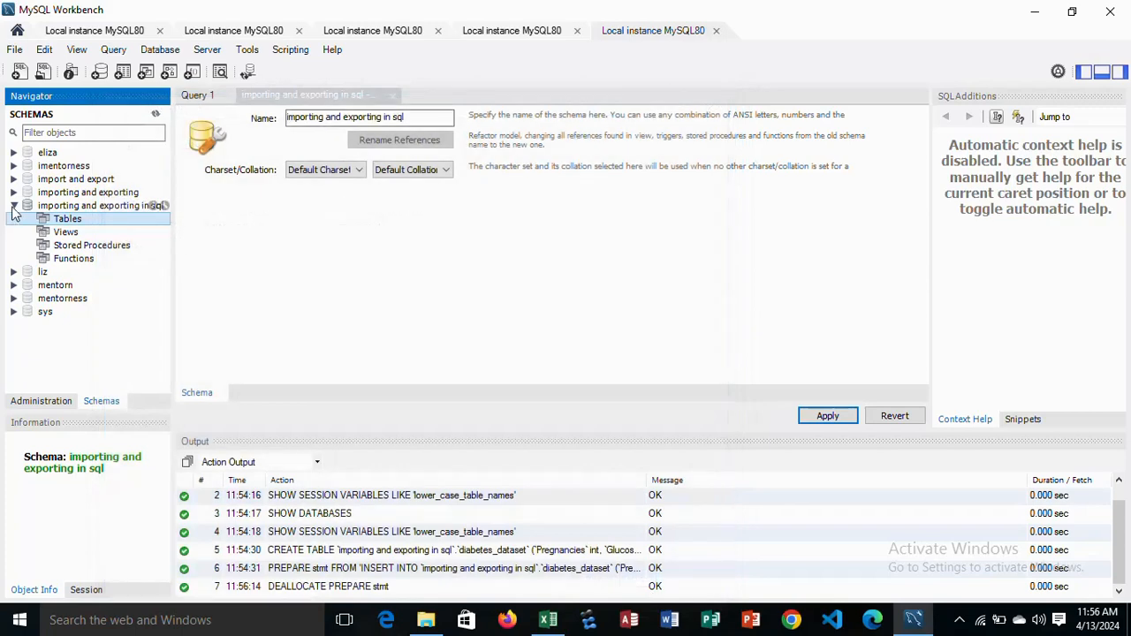
Refresh the tables and select all 768 rows of diabetes_dataset.
{"action": "right_click", "coordinate": [67, 219]}
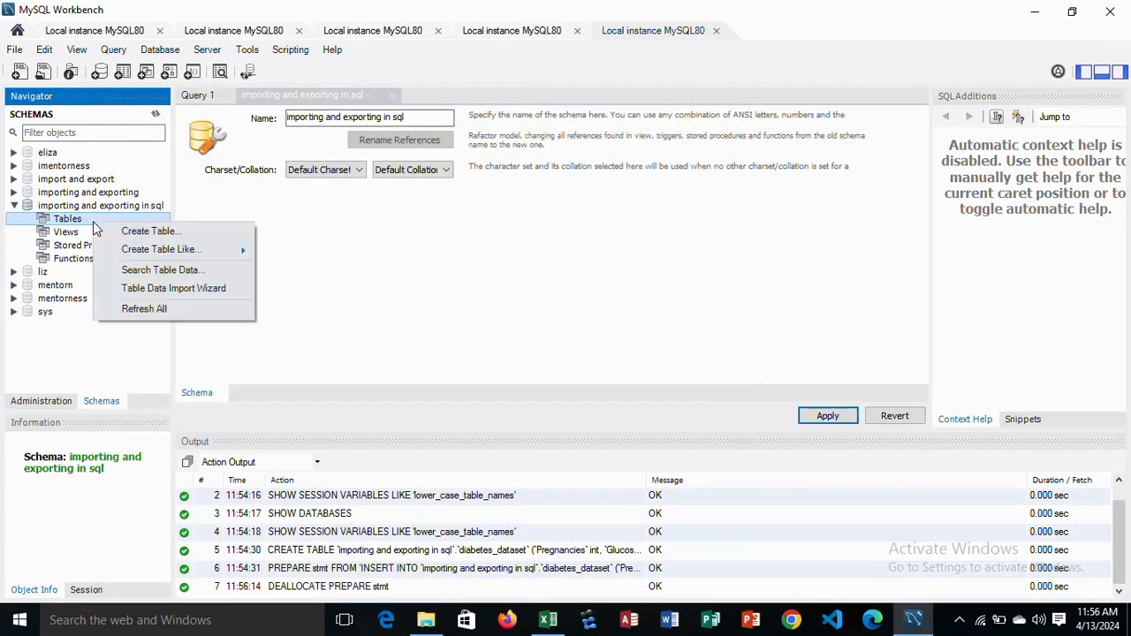
{"action": "left_click", "coordinate": [144, 308]}
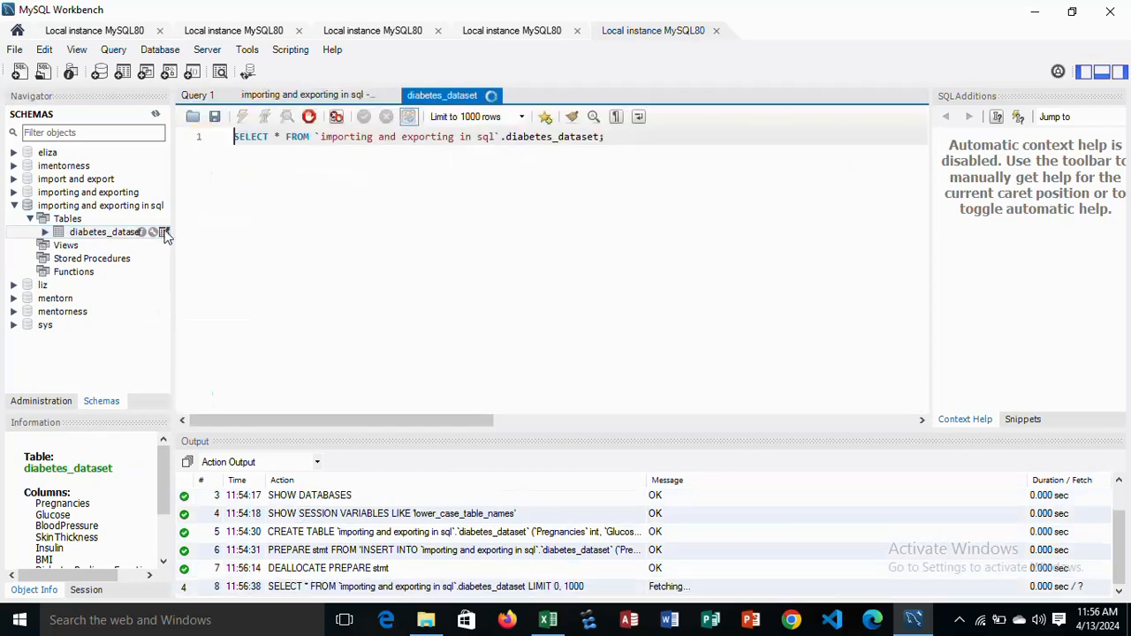
{"action": "left_click", "coordinate": [241, 116]}
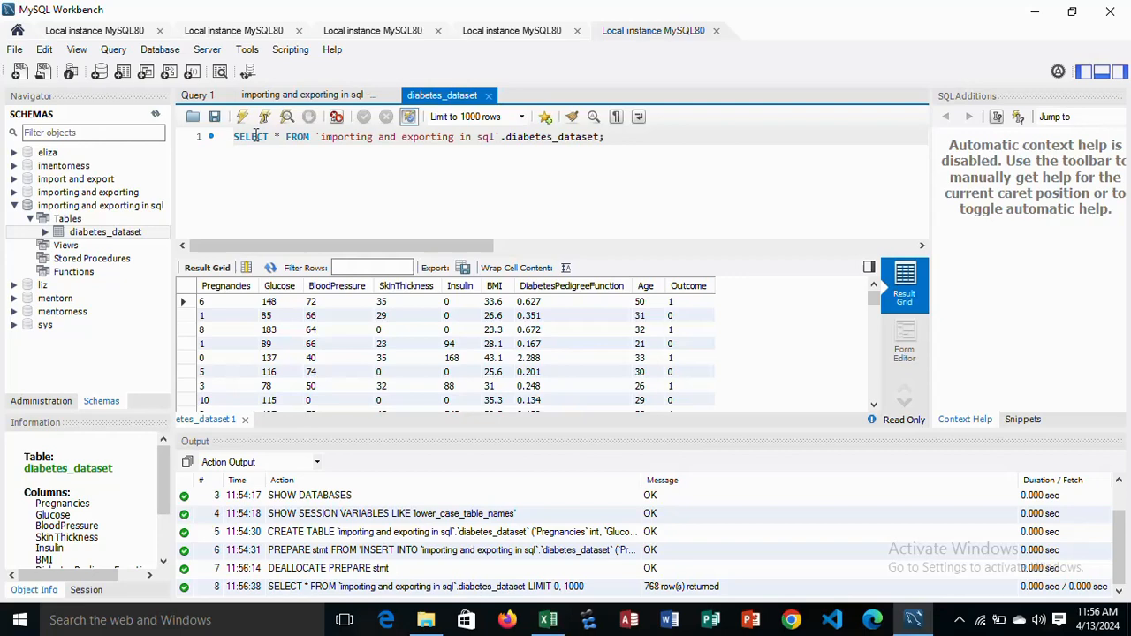
{"action": "mouse_move", "coordinate": [463, 267]}
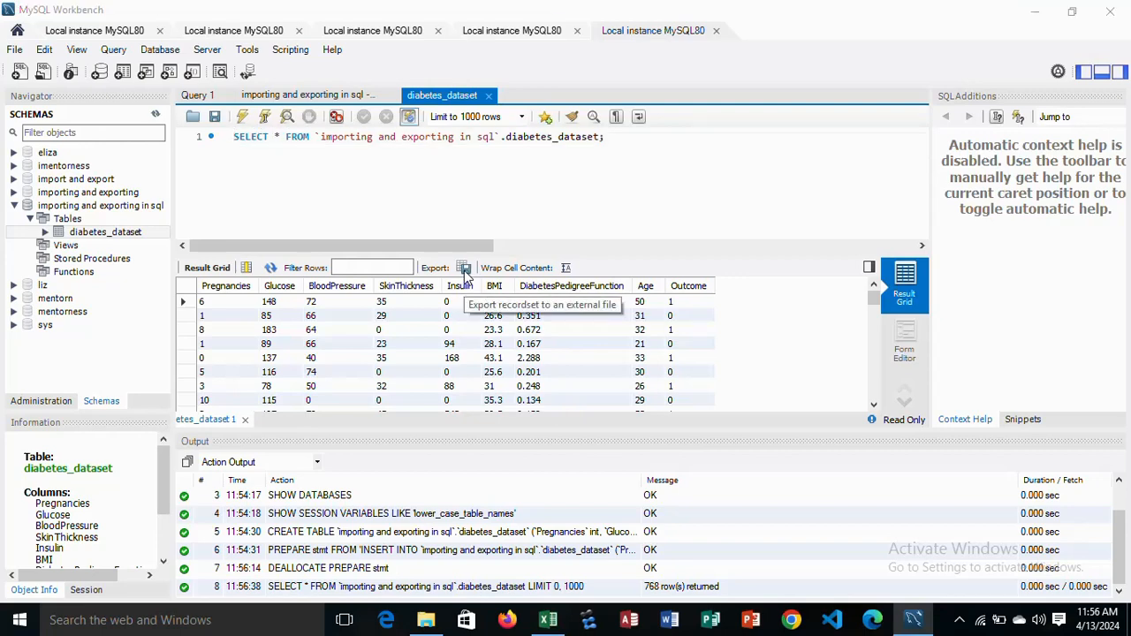
Export the result set to Downloads as mentornesss.csv.
{"action": "left_click", "coordinate": [464, 268]}
{"action": "type", "text": "mentorness.csv"}
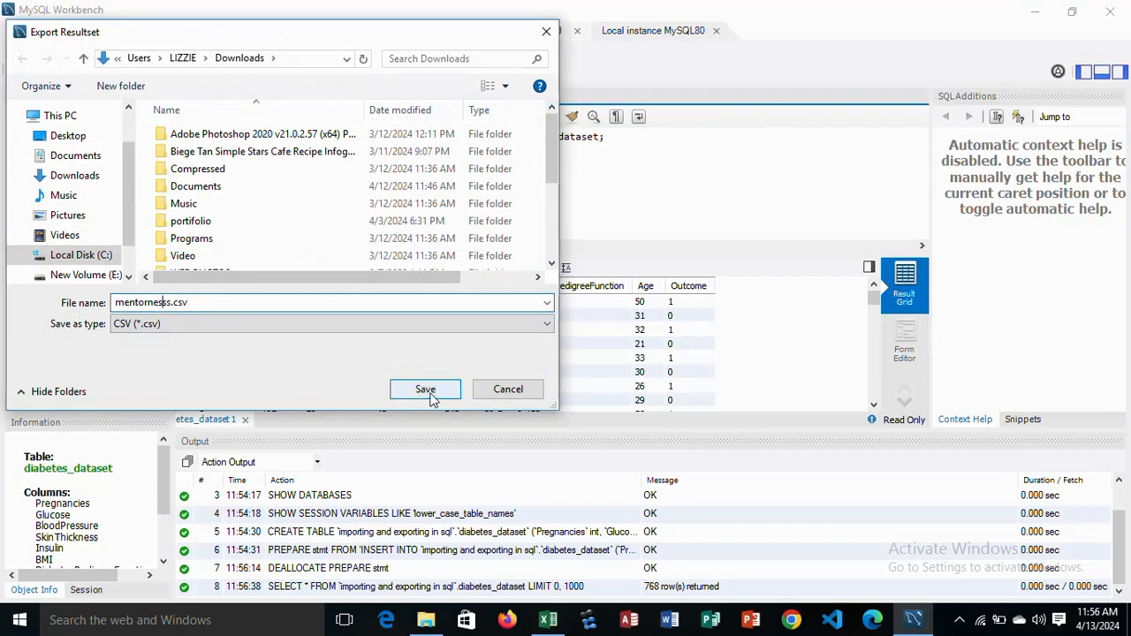
{"action": "left_click", "coordinate": [425, 389]}
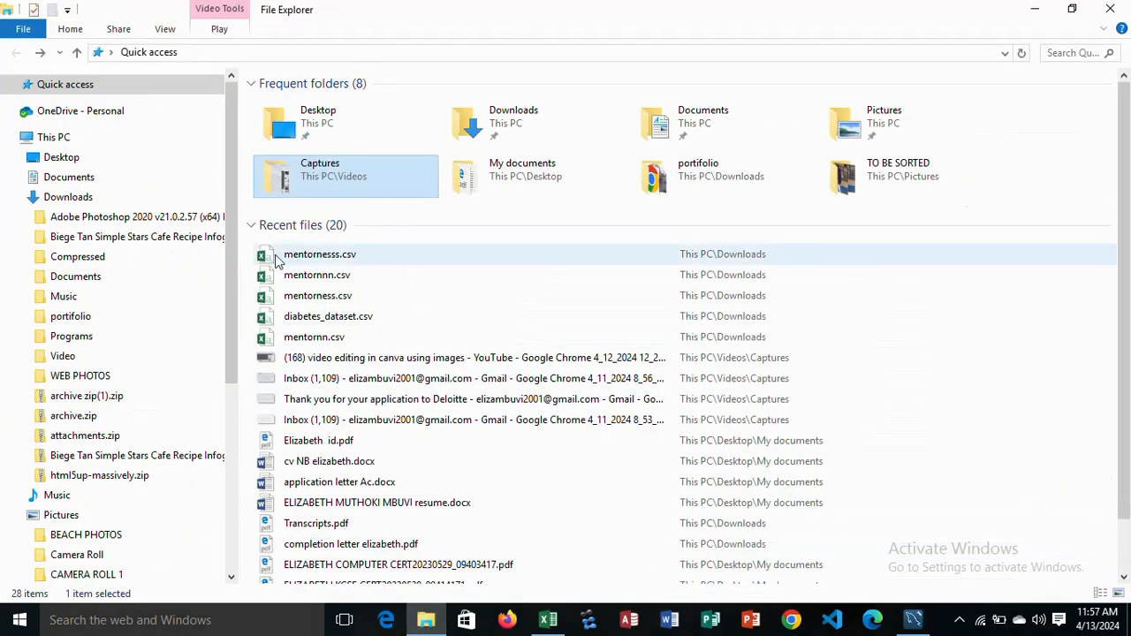